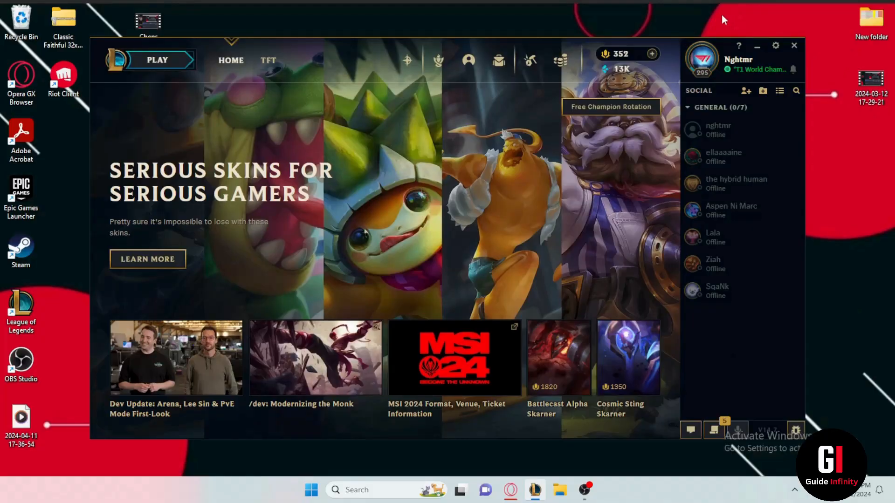
mouse_move(751, 16)
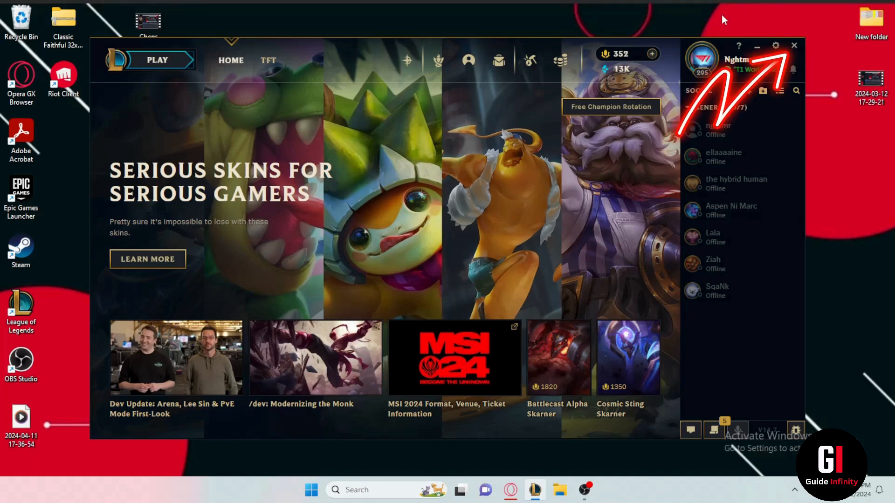
Exit the League of Legends client completely, confirming in the 'Exit now?' dialog
click(793, 46)
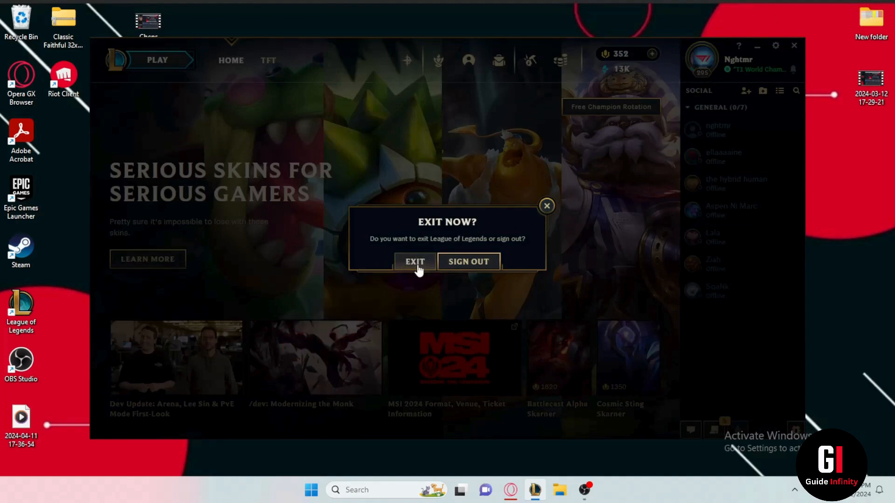
click(415, 261)
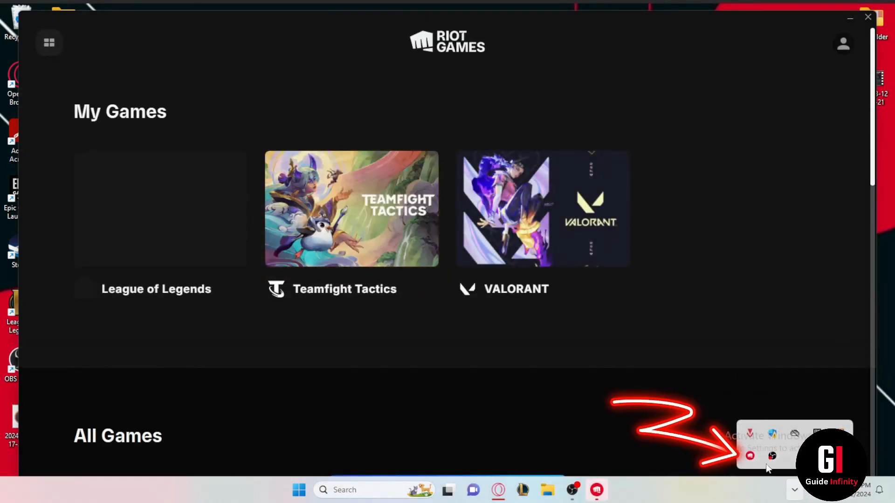
mouse_move(750, 456)
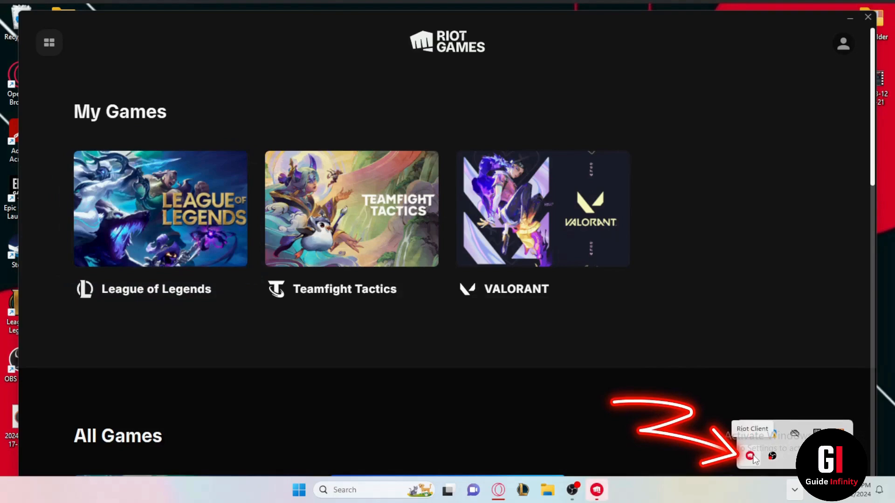
Quit the Riot Client from its tray icon so it stops running in the background
right_click(750, 456)
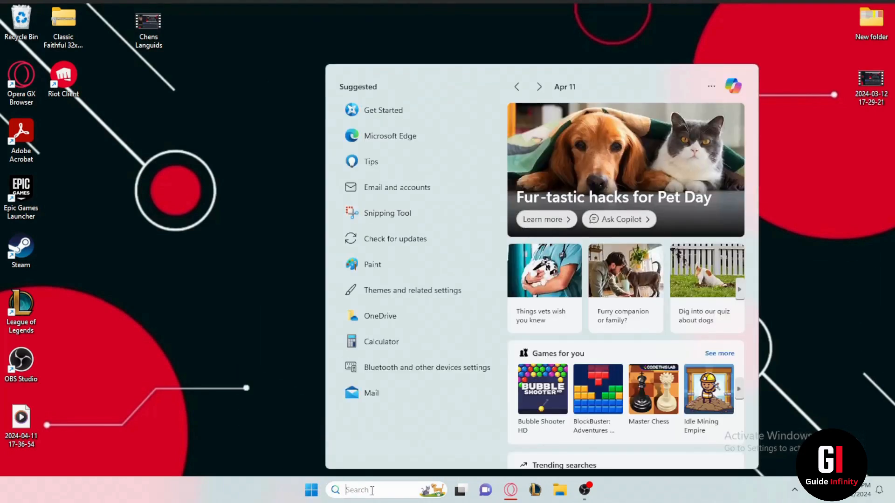
Search Windows for 'add or remove programs' and launch its Settings page
text(adobe acrobat)
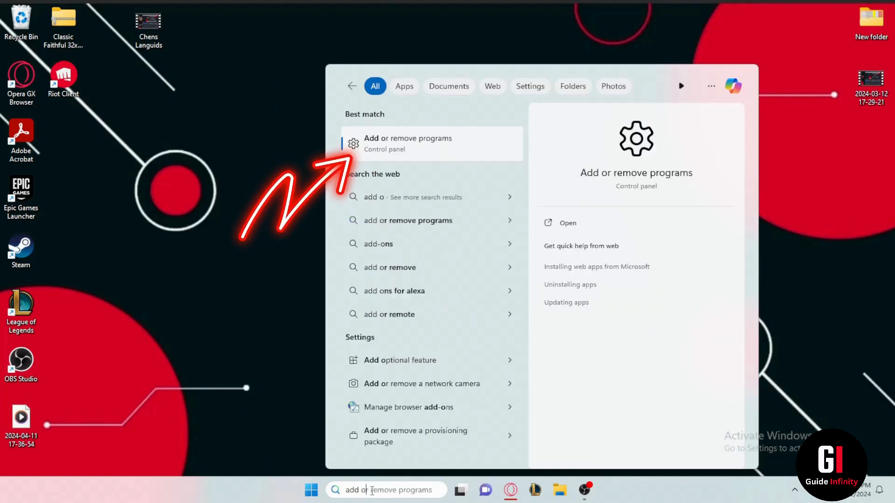
click(407, 143)
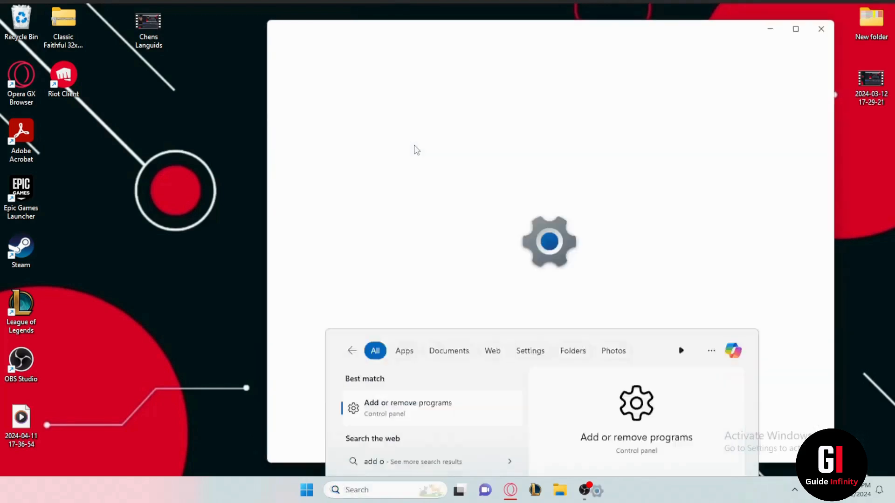
Filter Installed apps with 'lea' and reveal the Uninstall option for League of Legends
click(407, 403)
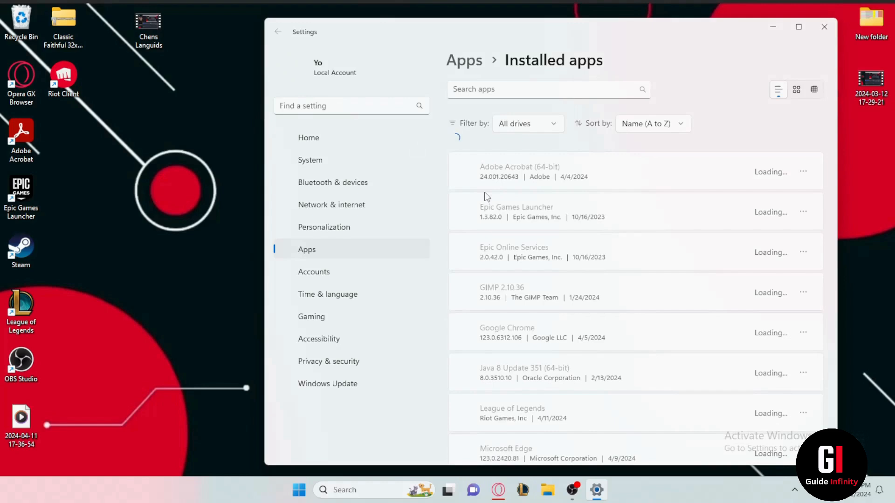
scroll(down, 3)
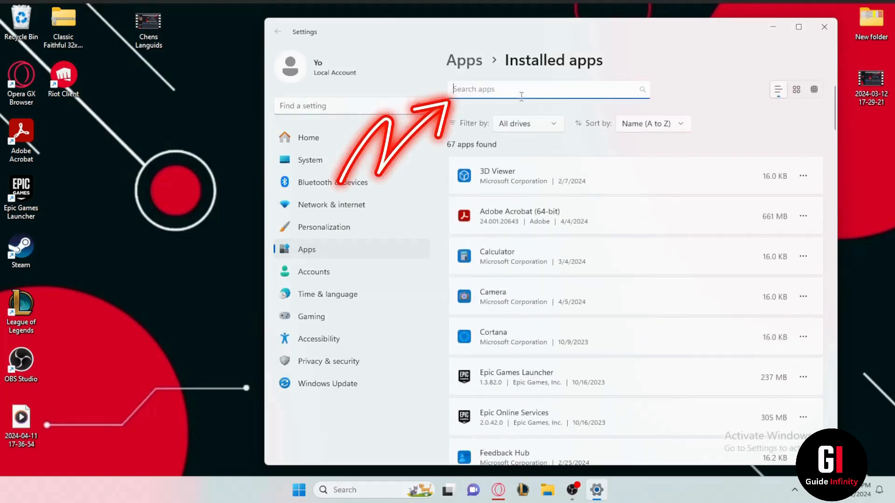
text(lea)
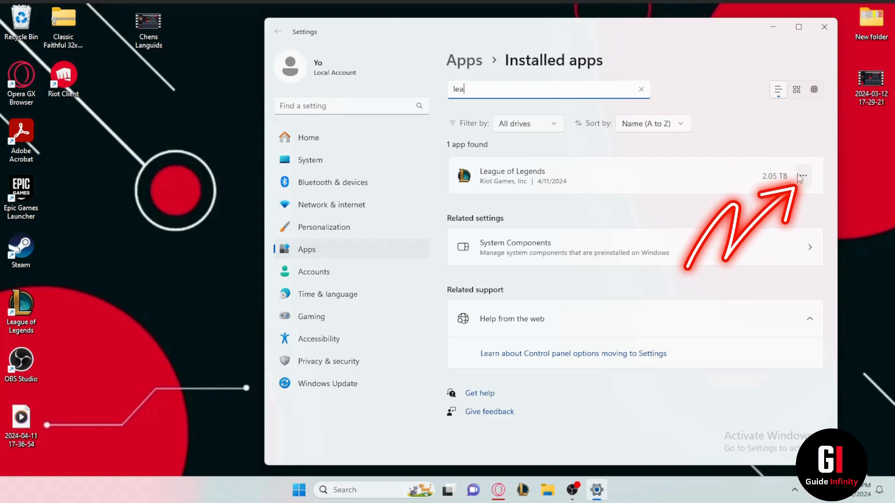
click(802, 176)
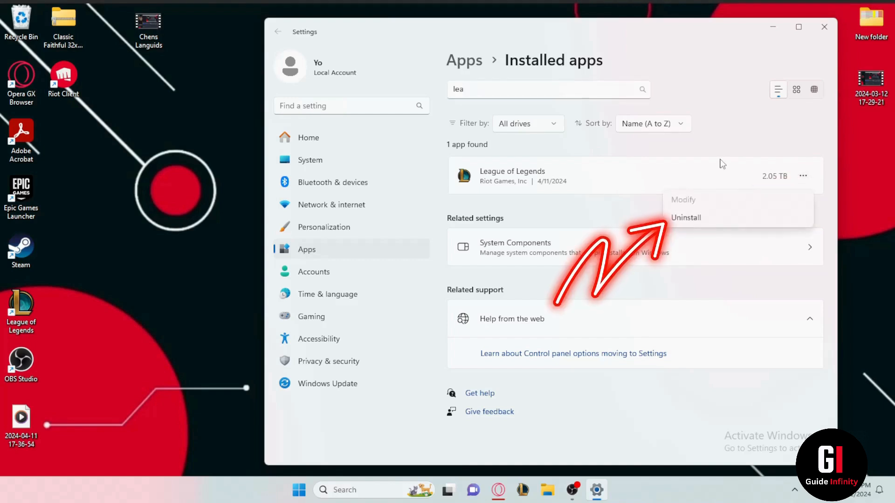